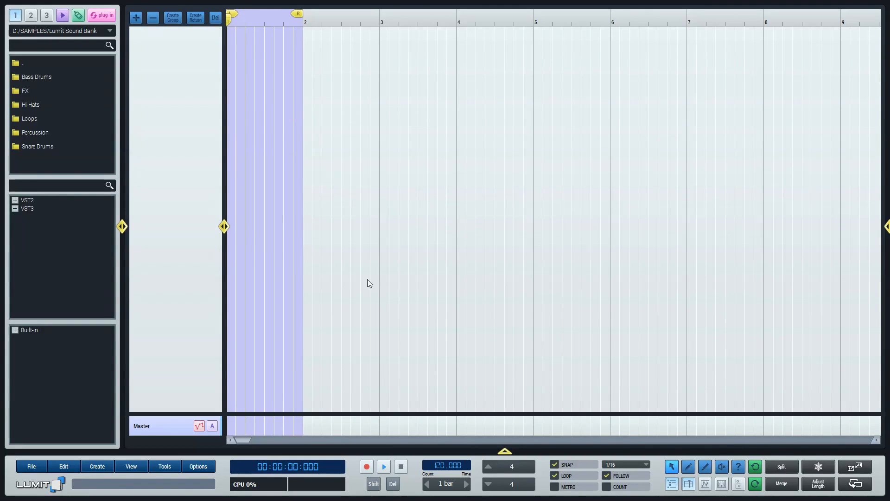
{"action": "mouse_move", "coordinate": [54, 454]}
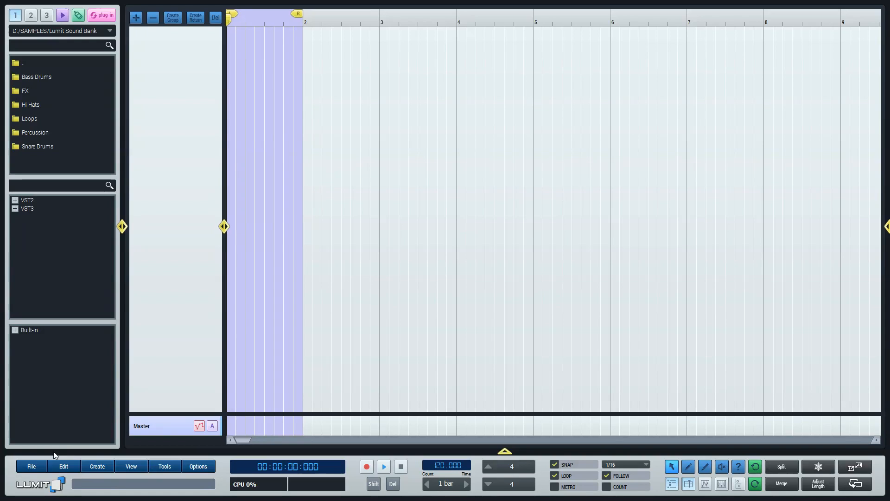
Open the Bass Drums folder in the sound bank browser to list its kick samples.
{"action": "left_click", "coordinate": [31, 465]}
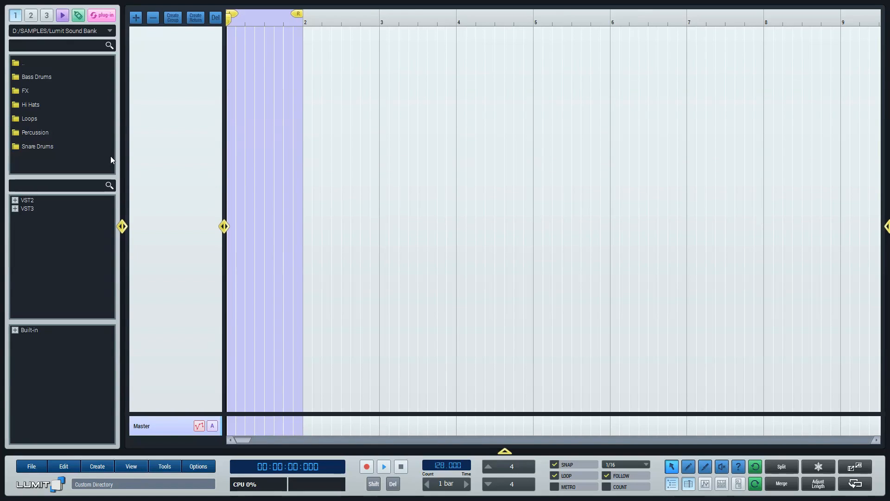
{"action": "left_click", "coordinate": [37, 76]}
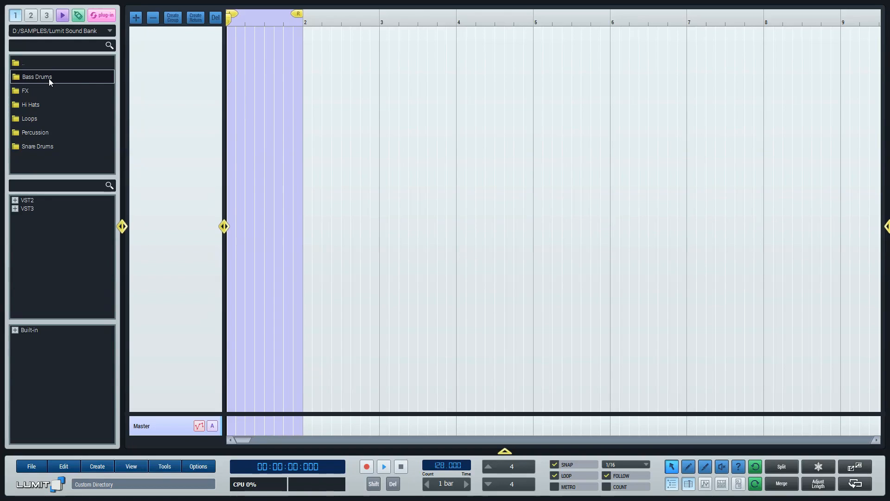
{"action": "double_click", "coordinate": [36, 76]}
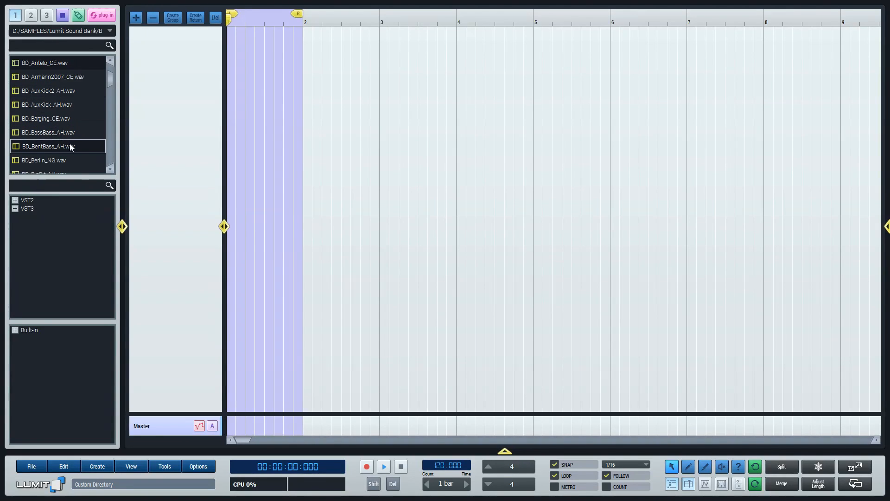
Place the BD_Armann2007_CE kick on a new track at bar one and trim it short.
{"action": "left_click_drag", "start_coordinate": [51, 76], "coordinate": [331, 36]}
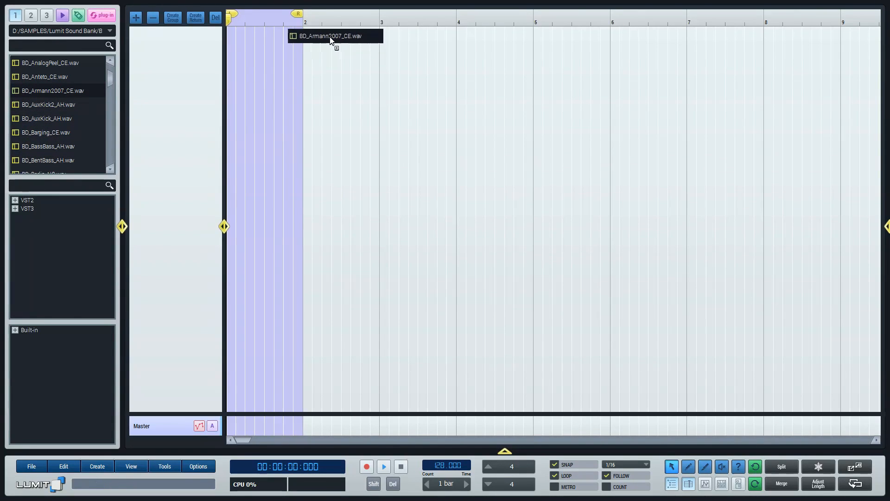
{"action": "left_click_drag", "start_coordinate": [335, 36], "coordinate": [238, 42]}
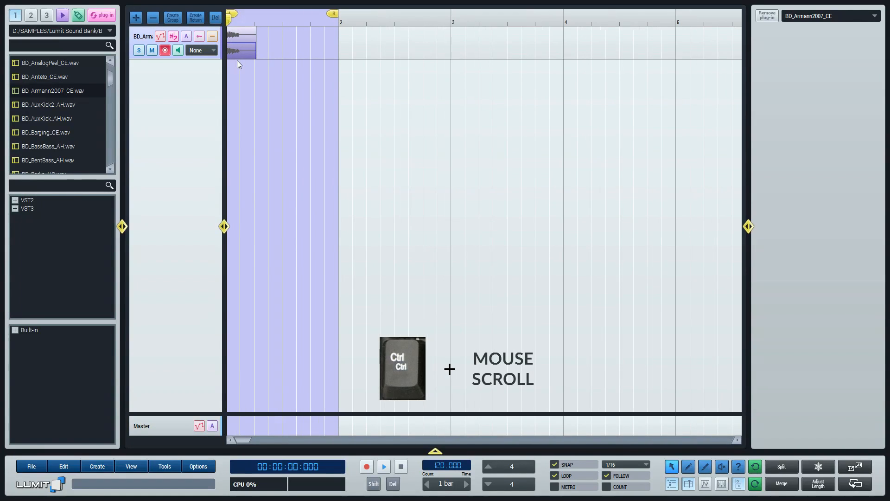
{"action": "scroll", "scroll_direction": "down", "scroll_amount": 3}
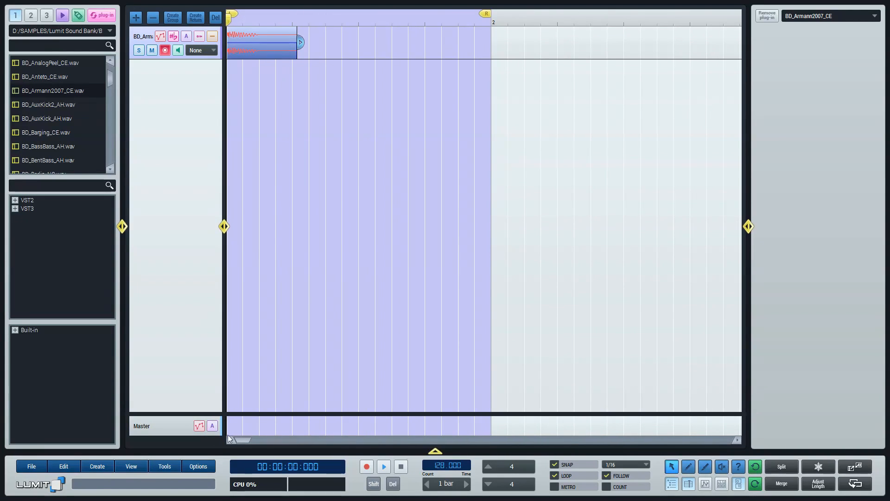
{"action": "left_click_drag", "start_coordinate": [299, 42], "coordinate": [294, 42]}
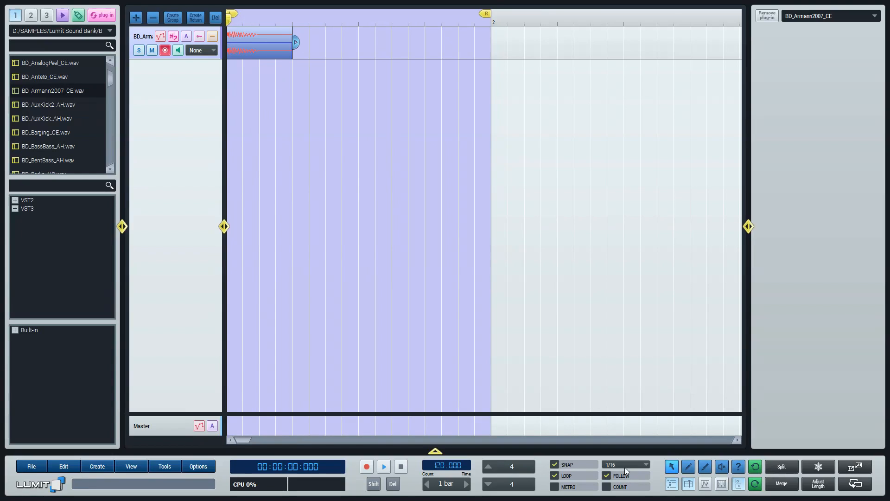
Snap to 1/8, duplicate the kick into four hits across the bar, and play.
{"action": "left_click", "coordinate": [625, 464]}
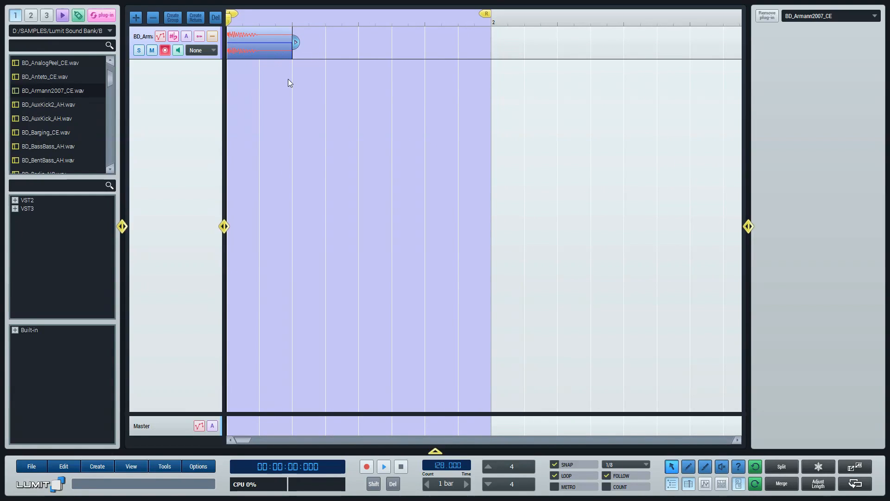
{"action": "mouse_move", "coordinate": [289, 89]}
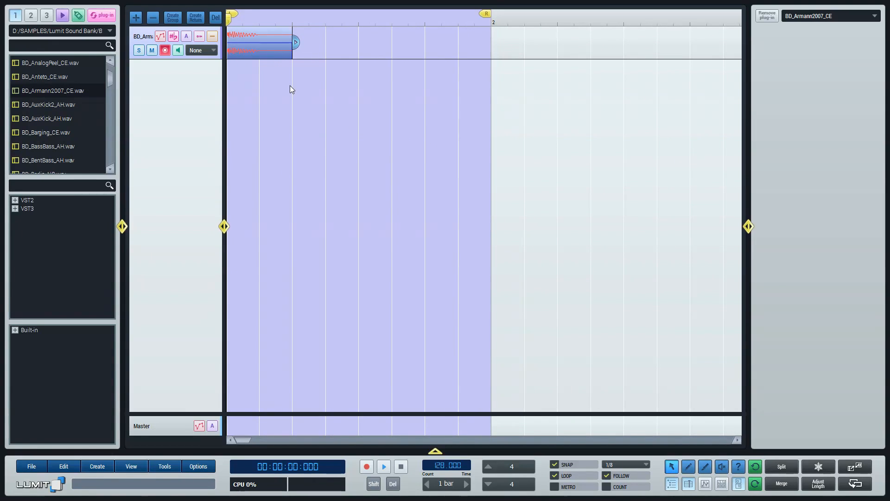
{"action": "key", "text": "ctrl+d"}
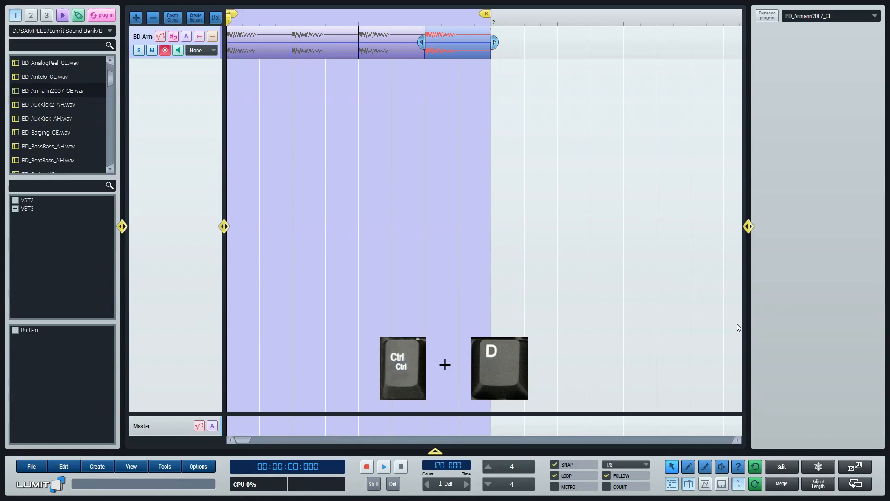
{"action": "key", "text": "ctrl+d"}
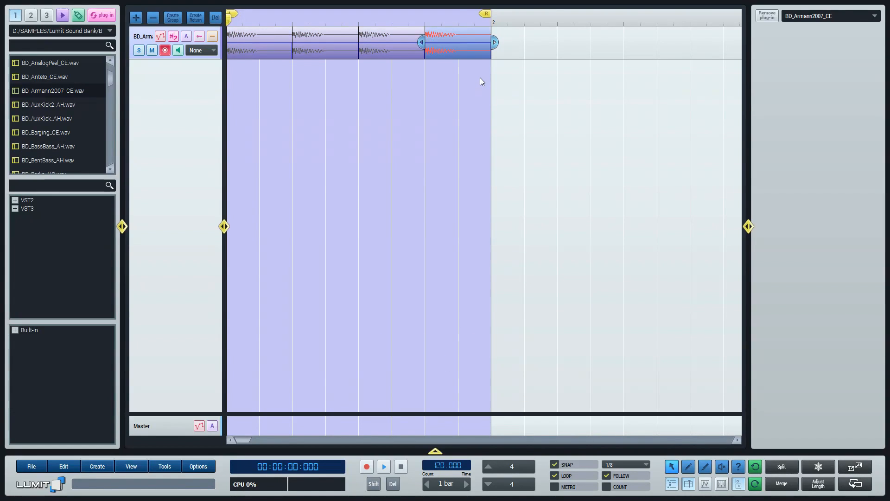
{"action": "left_click", "coordinate": [384, 466]}
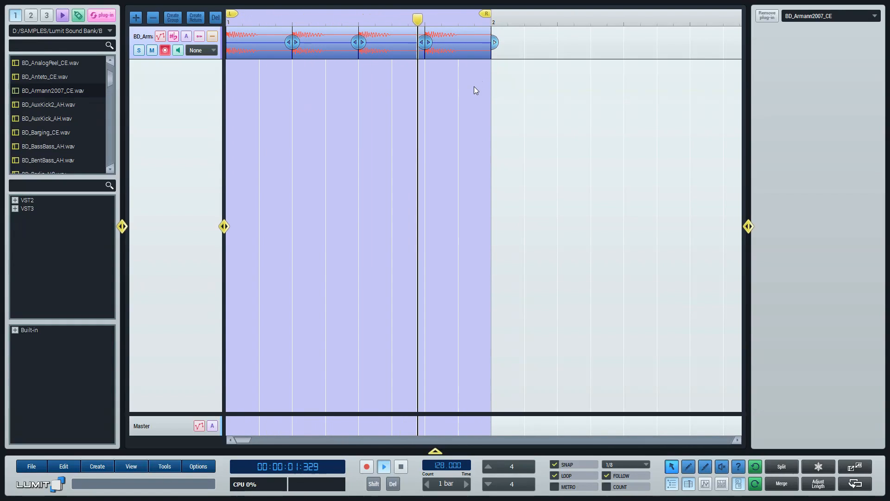
Drag the Massive VST2 instrument in as a new MIDI track below the kicks.
{"action": "left_click", "coordinate": [15, 200]}
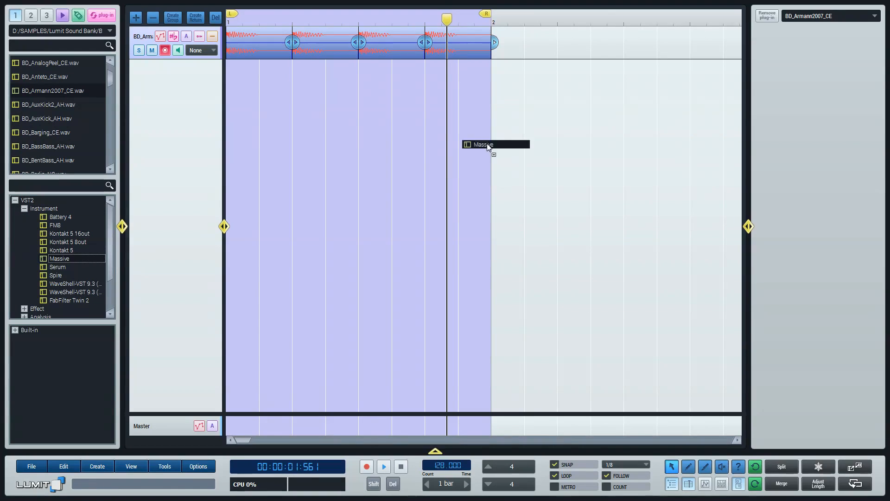
{"action": "left_click_drag", "start_coordinate": [486, 144], "coordinate": [257, 108]}
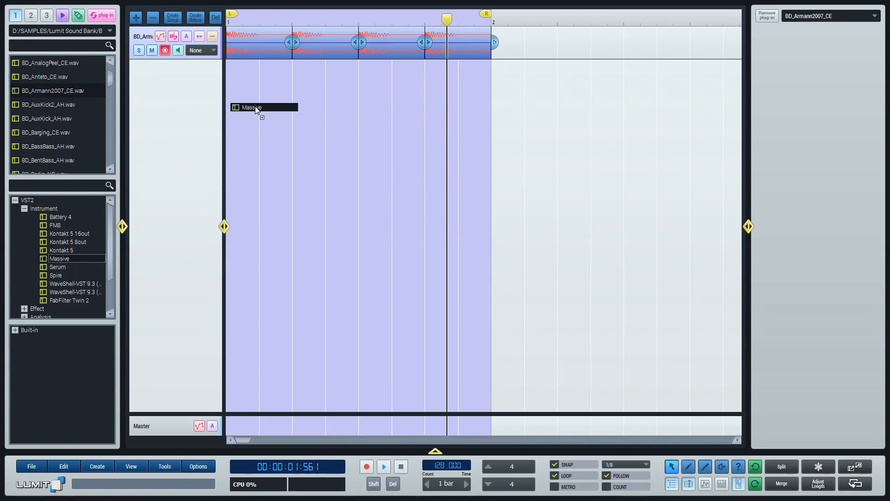
{"action": "left_click_drag", "start_coordinate": [255, 107], "coordinate": [261, 126]}
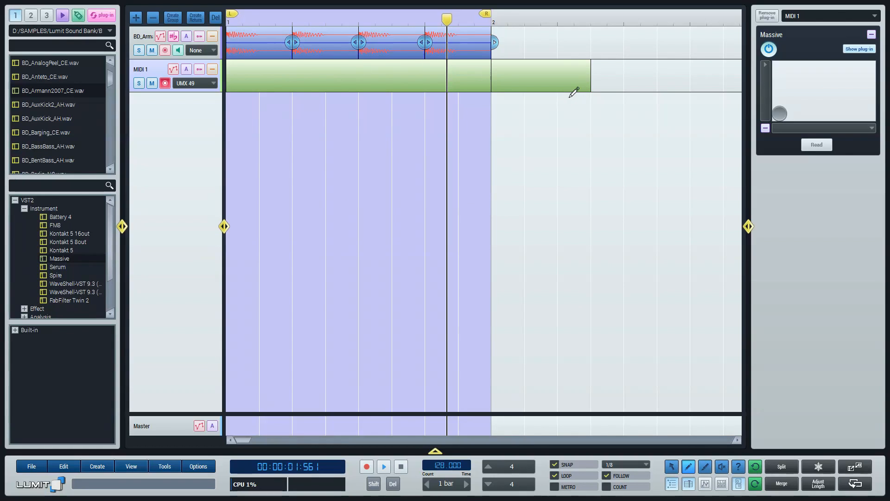
Enter four quarter-note bass notes in the Massive clip, play the loop, and view Massive.
{"action": "key", "text": "d"}
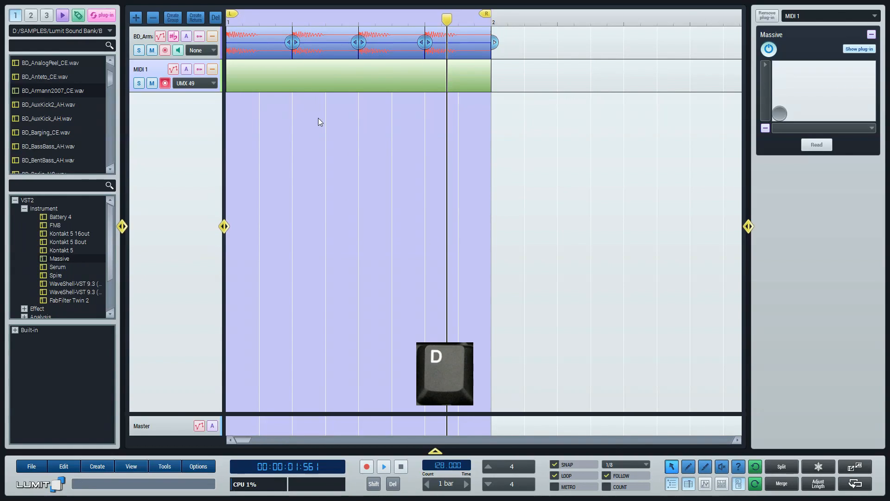
{"action": "key", "text": "d"}
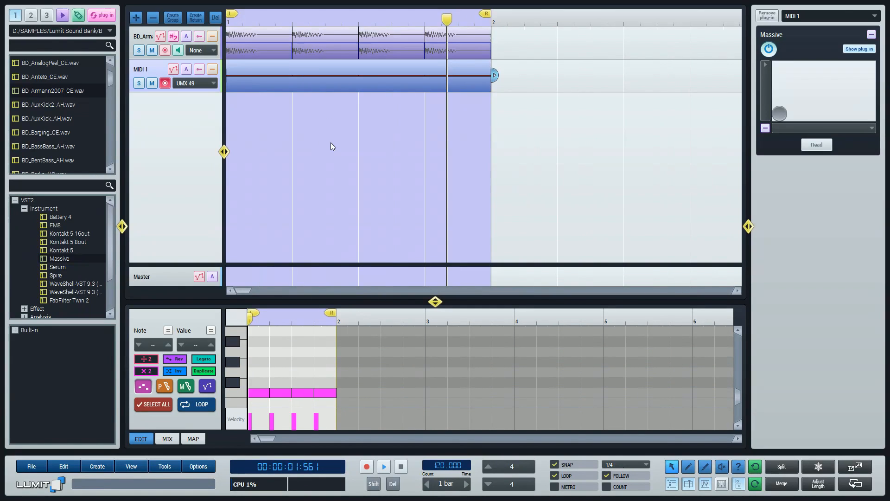
{"action": "left_click", "coordinate": [383, 467]}
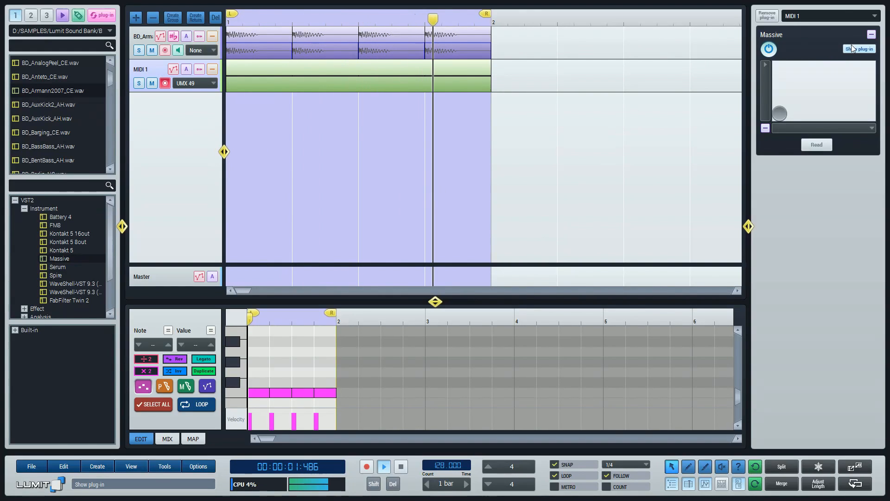
{"action": "left_click", "coordinate": [860, 49]}
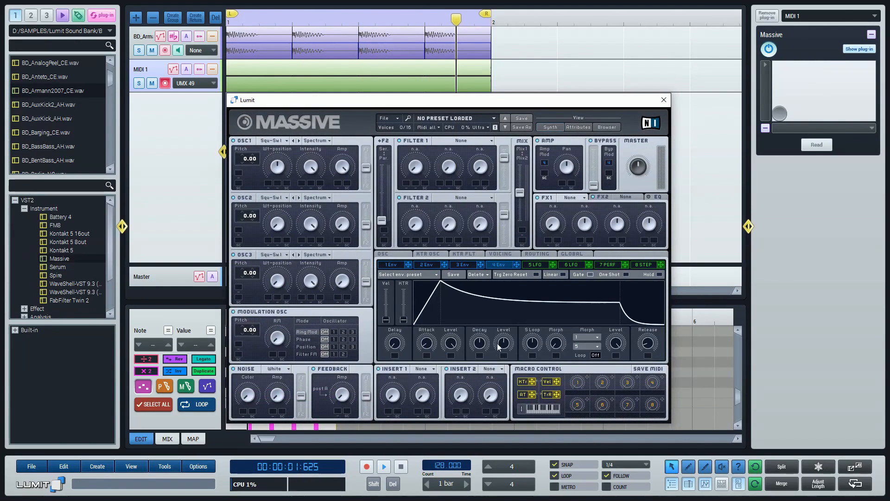
{"action": "left_click", "coordinate": [662, 101]}
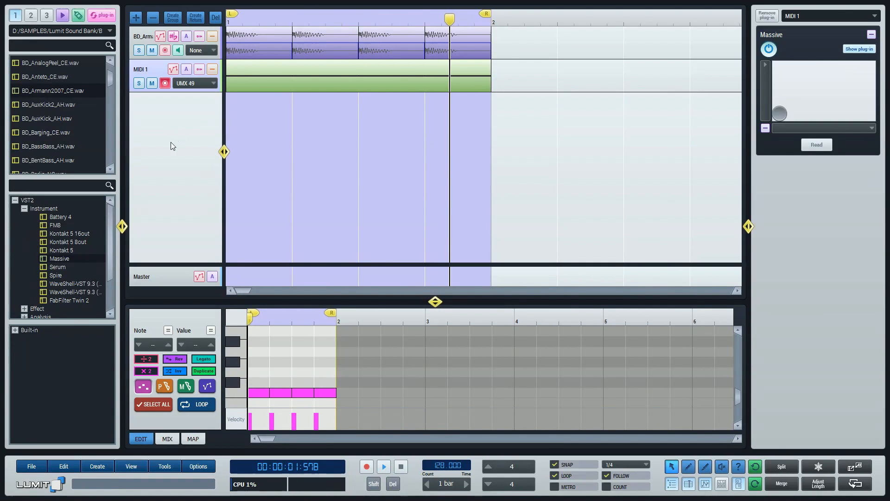
Insert the built-in Compressor/Expander on Massive, sidechained from the BD_Armann2007_CE kick.
{"action": "left_click", "coordinate": [27, 329]}
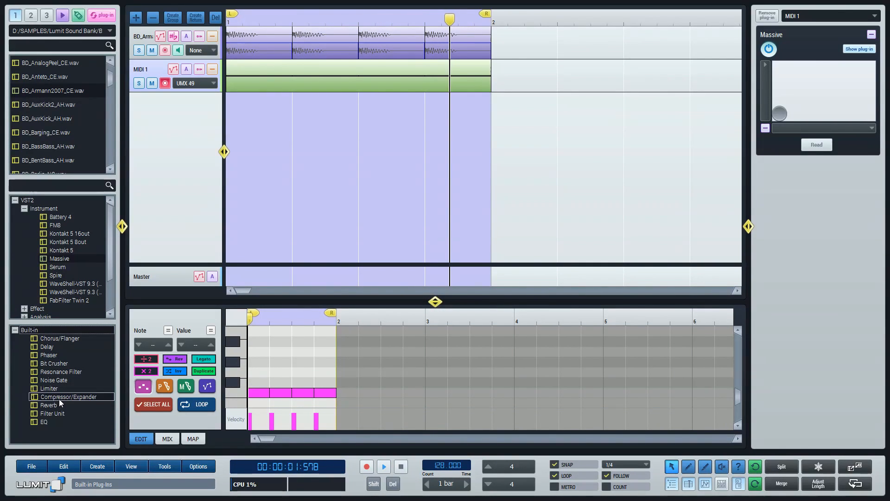
{"action": "double_click", "coordinate": [68, 396]}
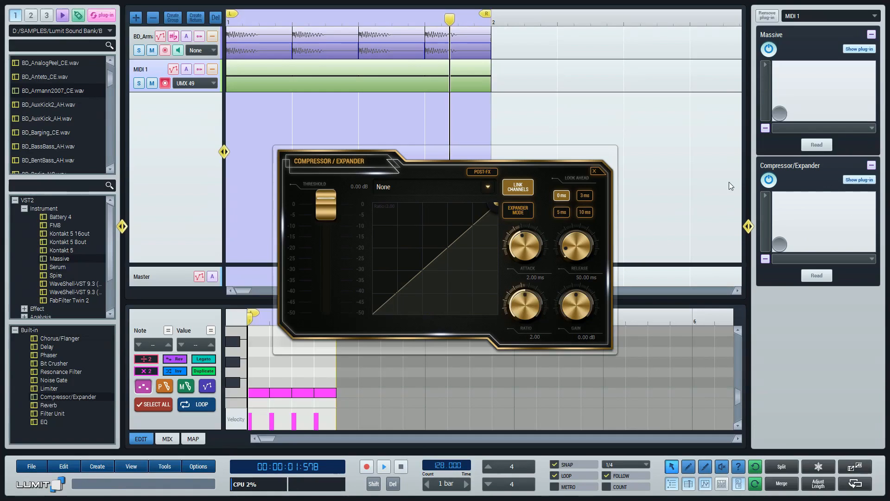
{"action": "left_click", "coordinate": [486, 187]}
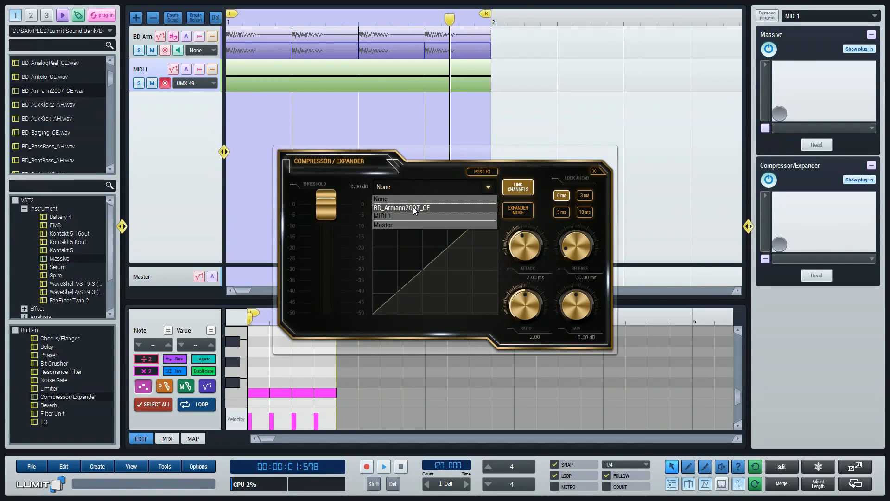
{"action": "left_click", "coordinate": [402, 207]}
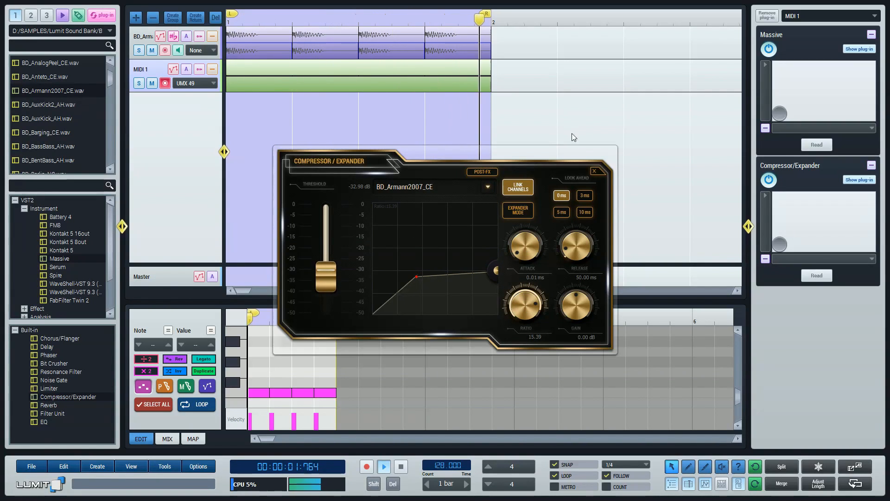
Close the compressor (threshold -32.98 dB, ratio 15.39) and play the sidechained loop.
{"action": "left_click", "coordinate": [594, 171]}
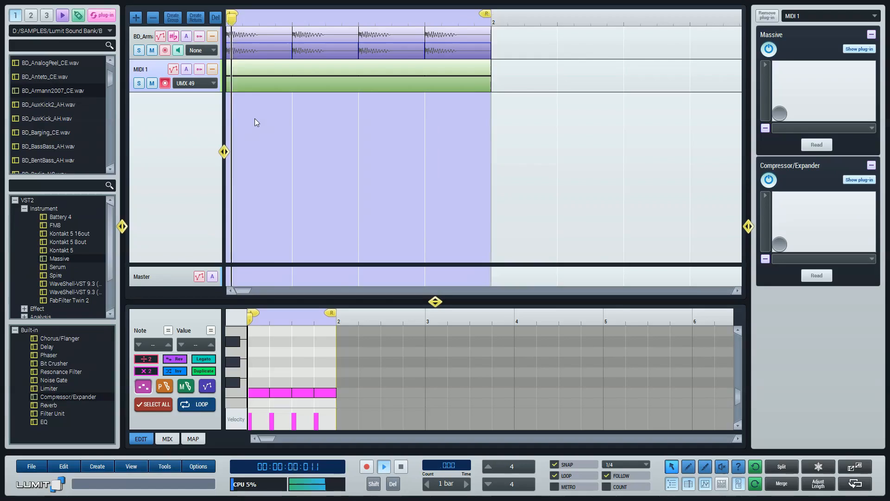
{"action": "left_click", "coordinate": [383, 466]}
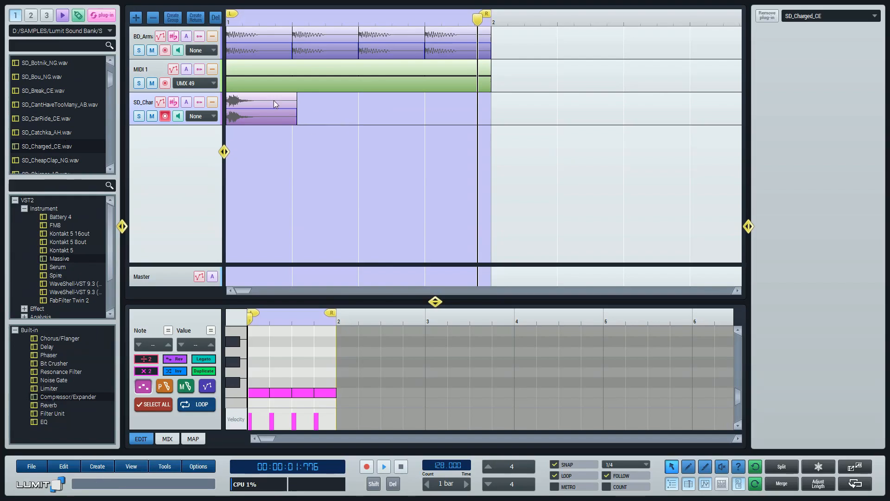
Duplicate the SD_Charged_CE snare onto beats 2 and 4 and lower its mixer fader.
{"action": "key", "text": "ctrl+d"}
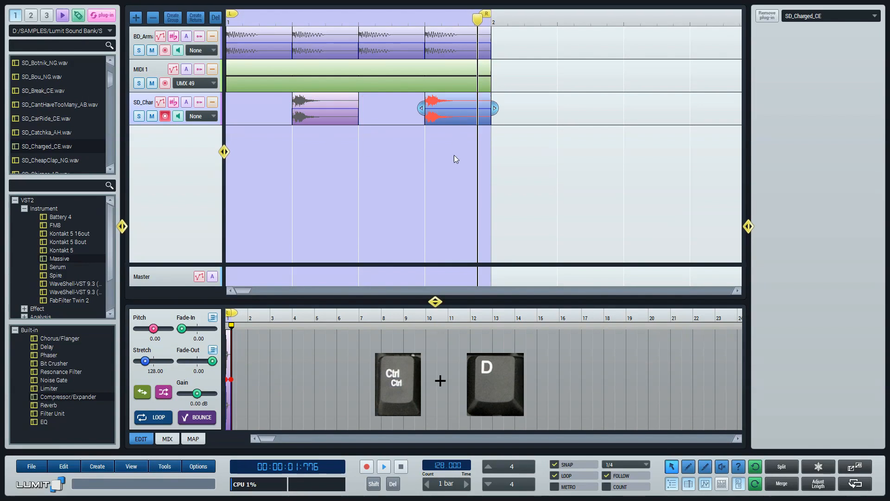
{"action": "key", "text": "ctrl+d"}
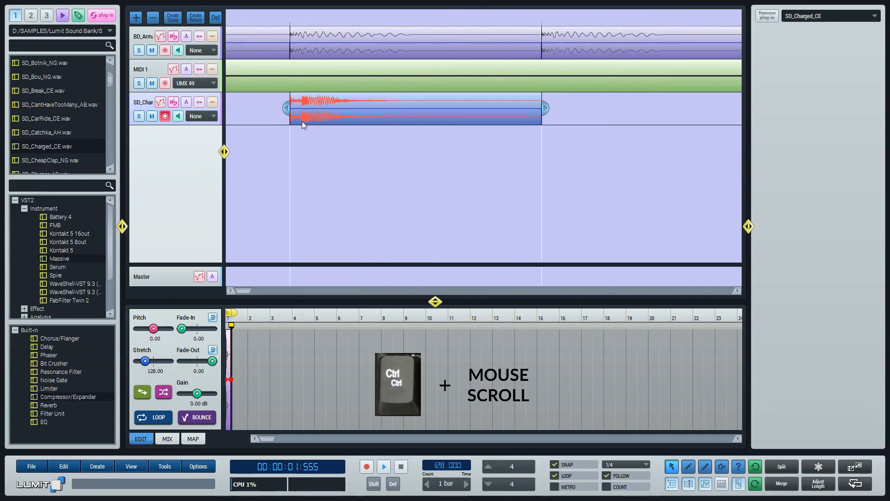
{"action": "scroll", "scroll_direction": "up", "scroll_amount": 3}
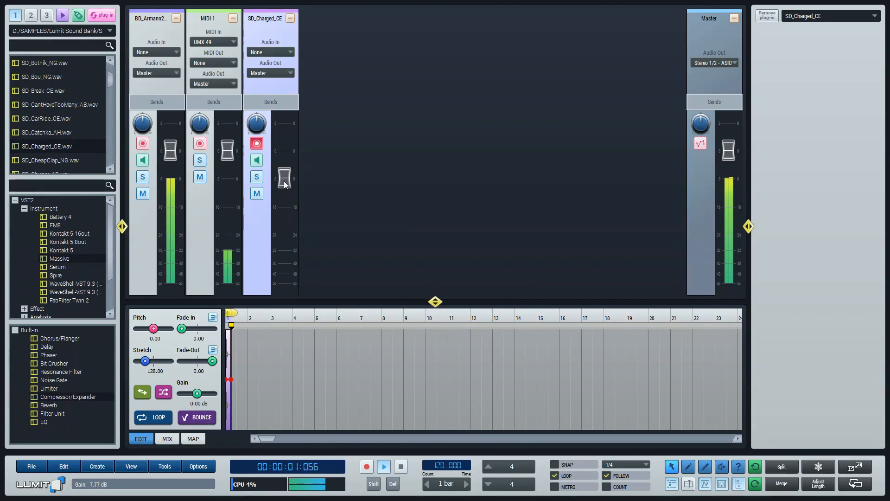
{"action": "key", "text": "Tab"}
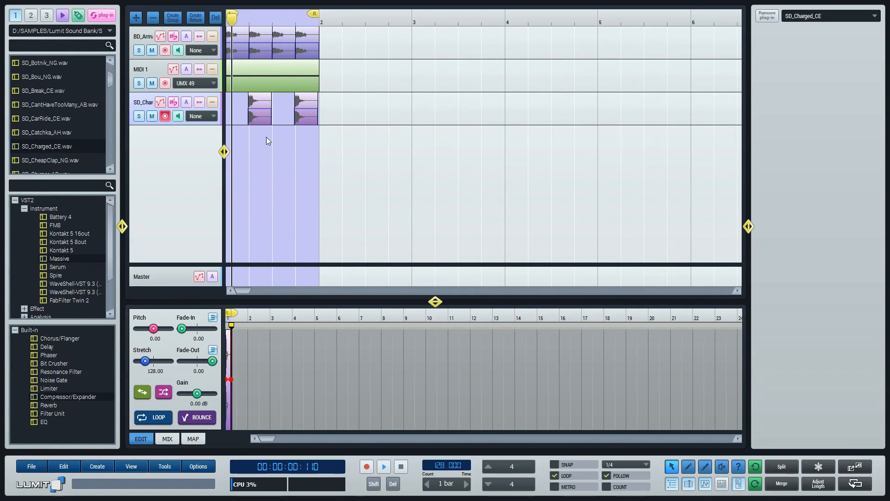
{"action": "mouse_move", "coordinate": [242, 143]}
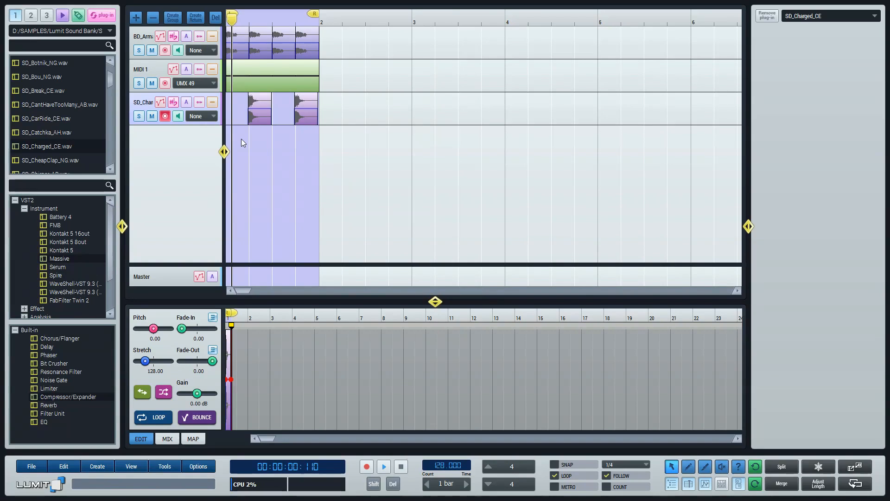
{"action": "left_click", "coordinate": [48, 62]}
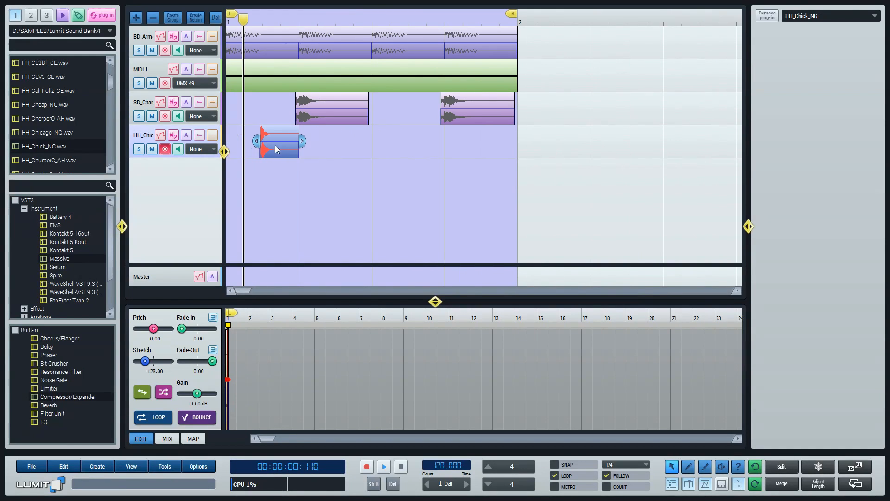
Copy the HH_Chick_NG hi-hat onto all four off-beats and pull its fader down.
{"action": "key", "text": "ctrl+d"}
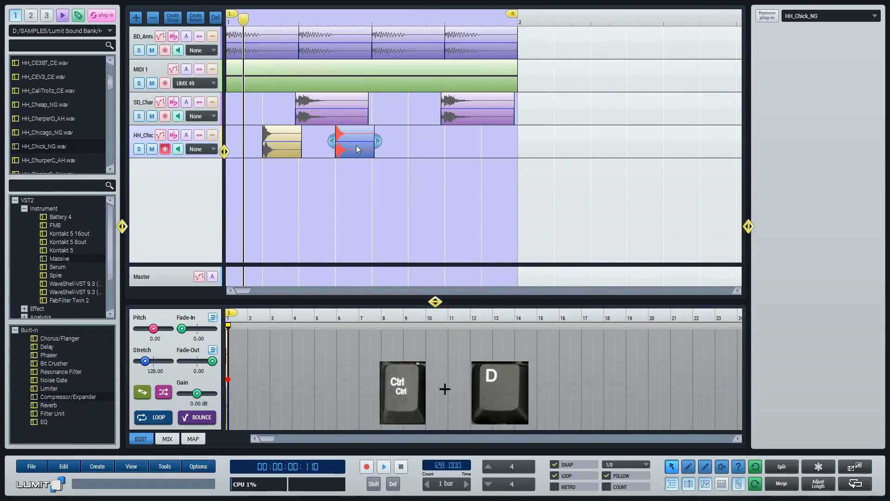
{"action": "key", "text": "ctrl+d"}
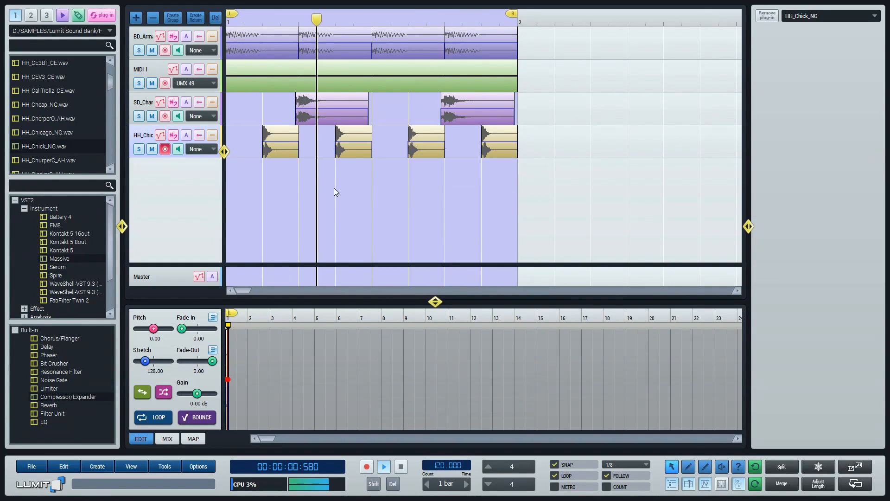
{"action": "left_click", "coordinate": [167, 438]}
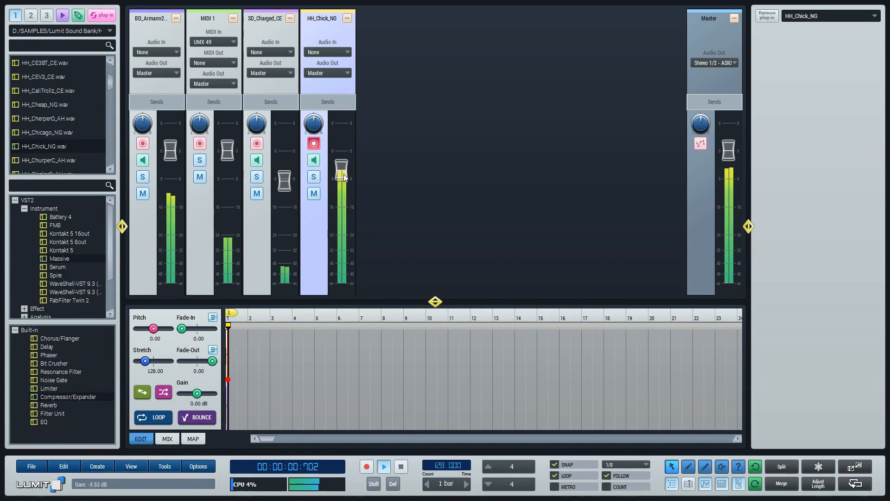
{"action": "key", "text": "Tab"}
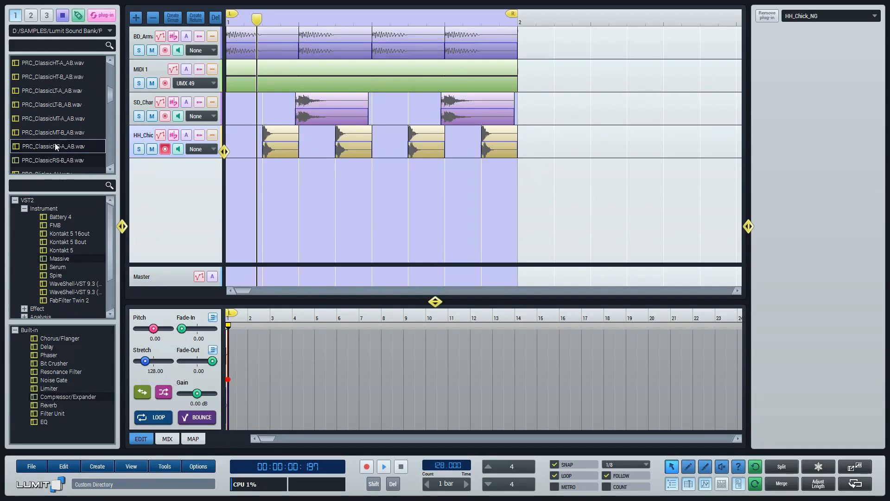
Place one PRC_Crandome_CE hit near the end of bar one and lower its level.
{"action": "scroll", "scroll_direction": "down", "scroll_amount": 3}
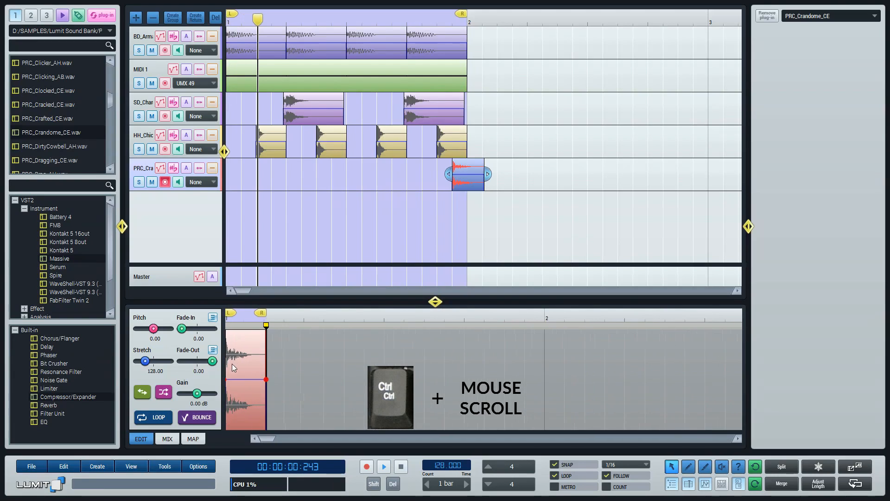
{"action": "scroll", "scroll_direction": "down", "scroll_amount": 3}
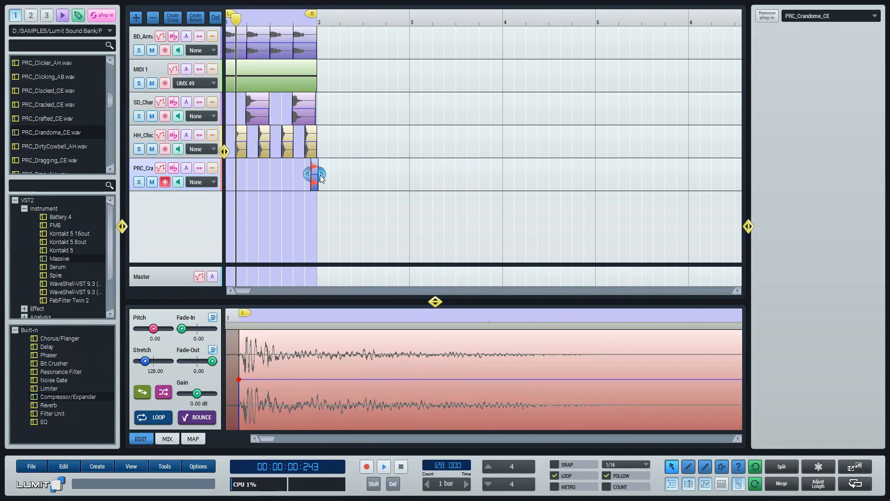
{"action": "left_click", "coordinate": [383, 466]}
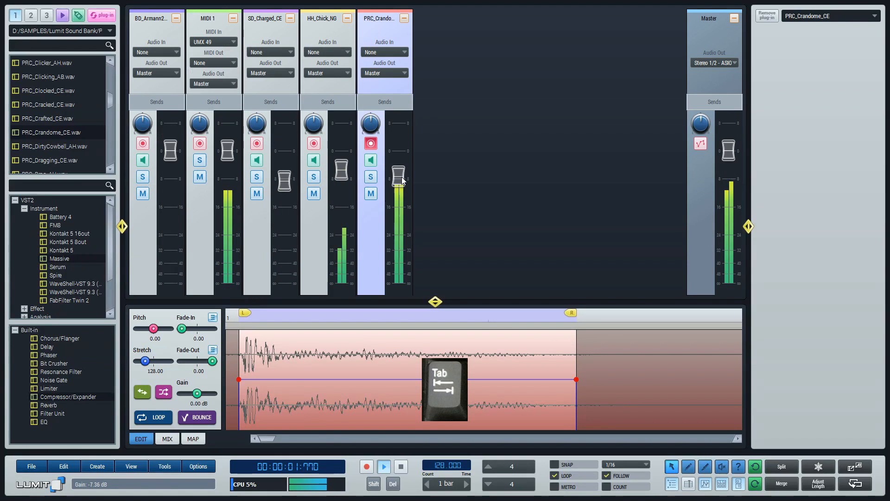
{"action": "key", "text": "tab"}
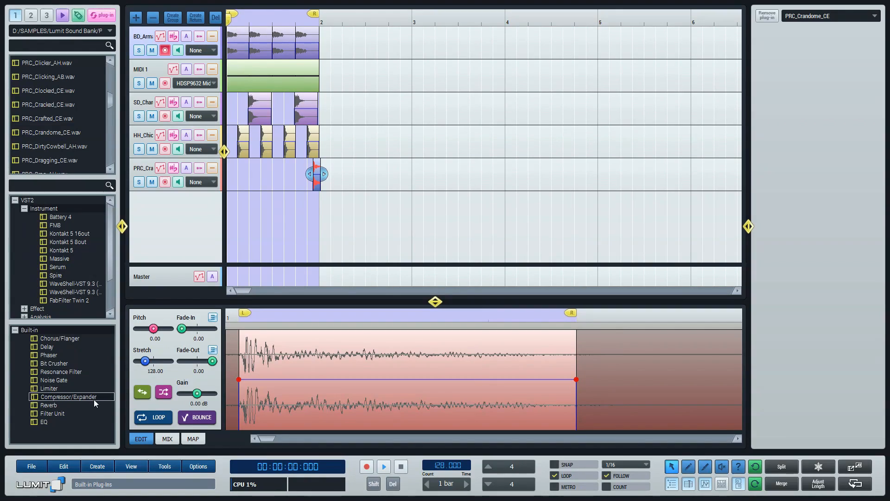
Export the loop with WAVE, 44.1 kHz, 16-bit settings and save it as 'beat'.
{"action": "left_click", "coordinate": [30, 465]}
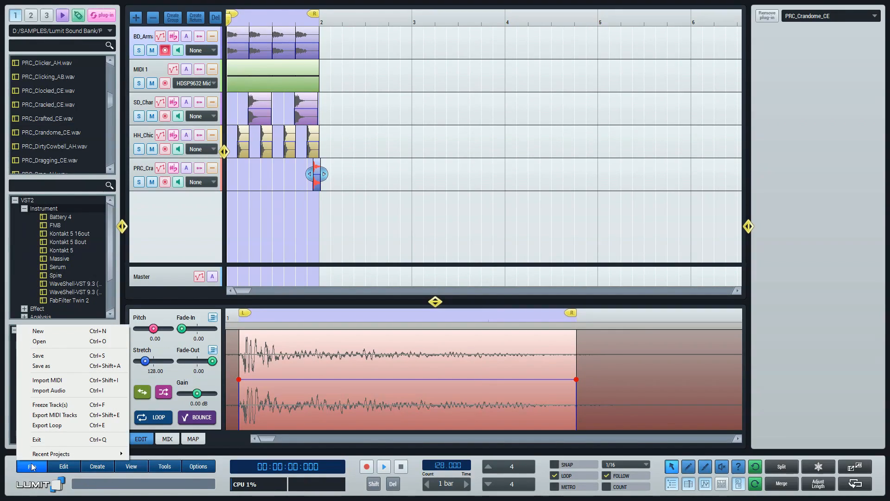
{"action": "mouse_move", "coordinate": [47, 424]}
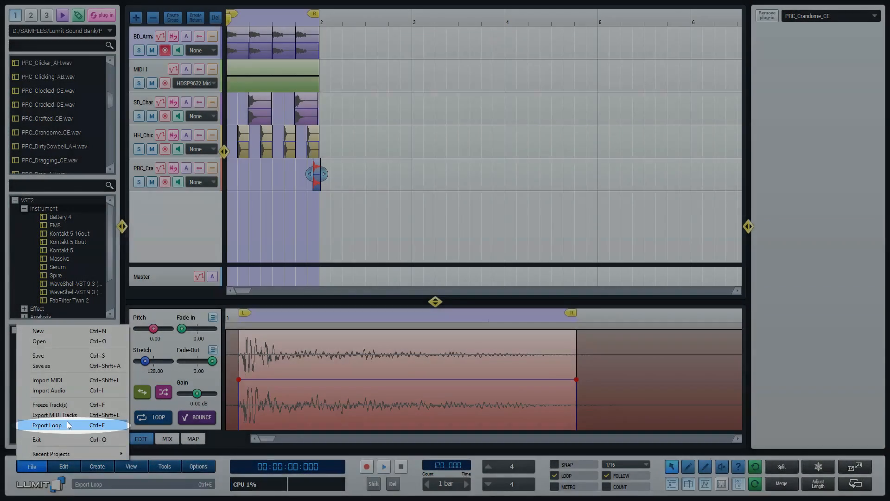
{"action": "left_click", "coordinate": [46, 425]}
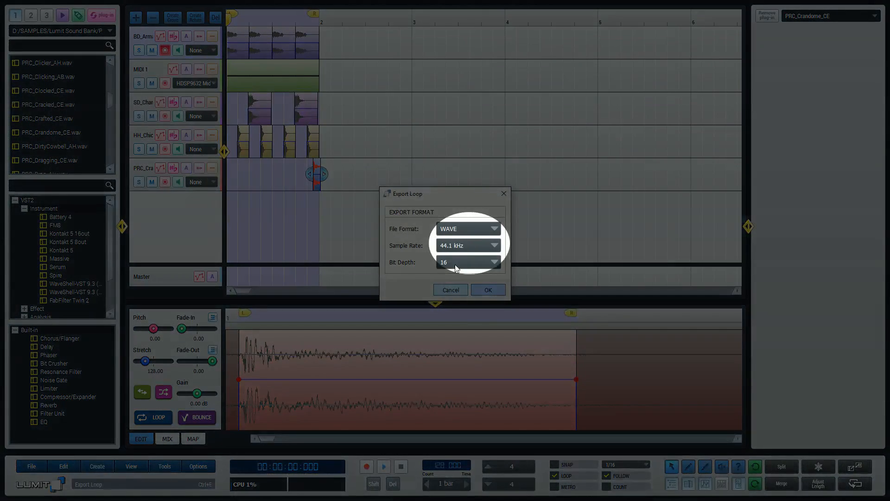
{"action": "left_click", "coordinate": [487, 290]}
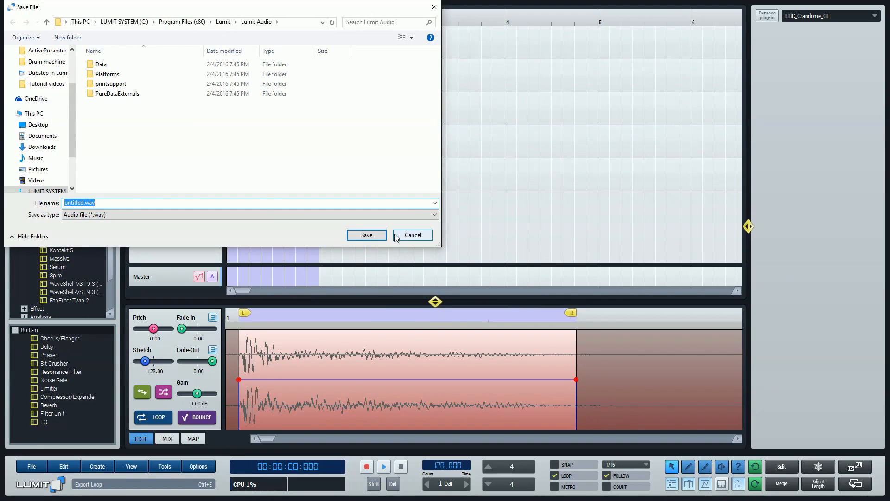
{"action": "type", "text": "b"}
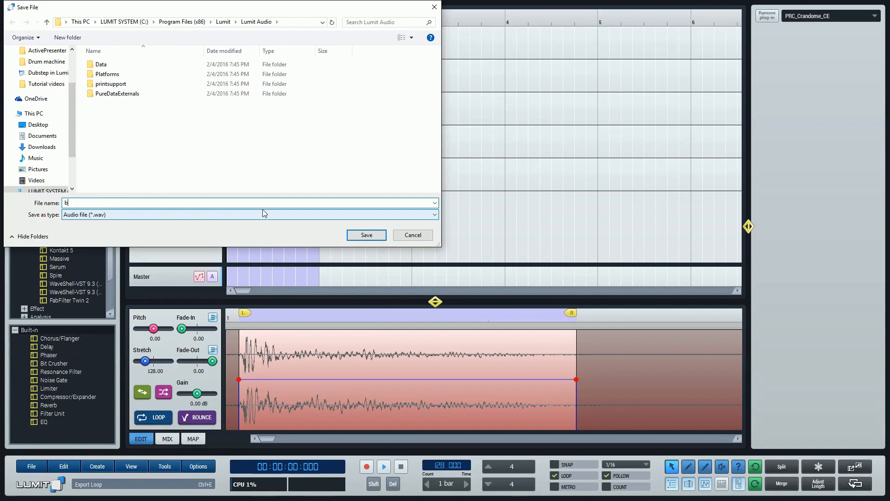
{"action": "type", "text": "eat"}
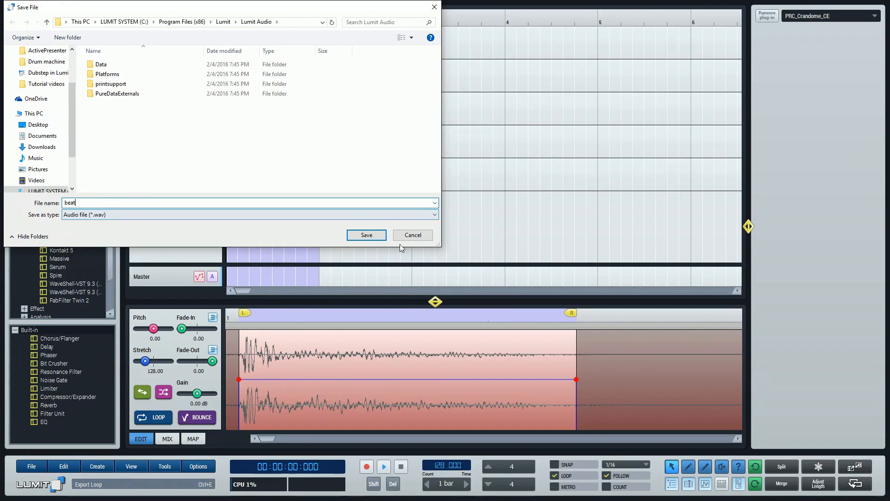
{"action": "left_click", "coordinate": [366, 235]}
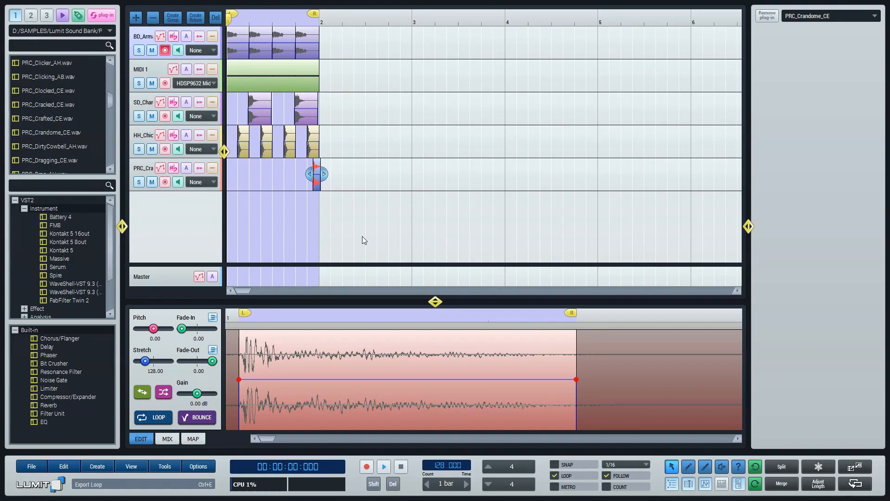
{"action": "mouse_move", "coordinate": [464, 177]}
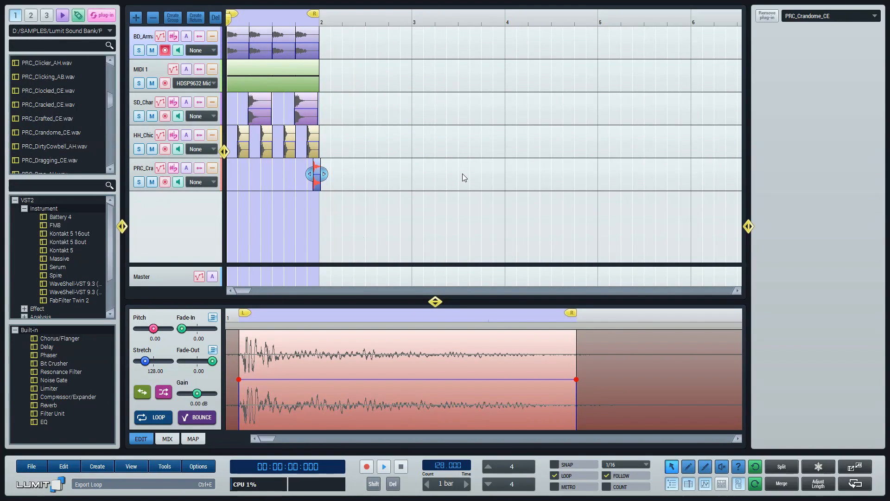